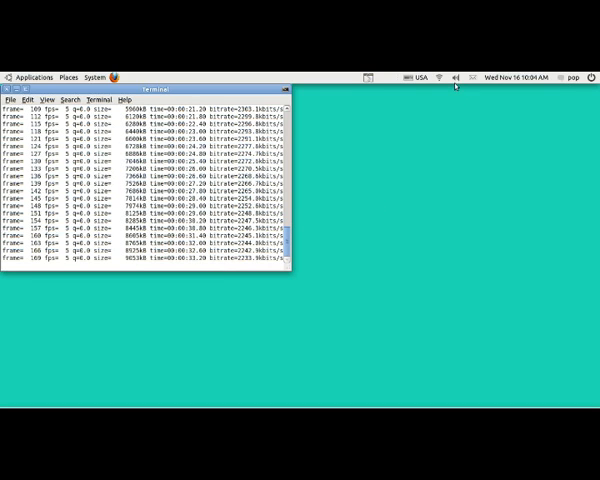
# Step: Bring up the volume controls from the top-panel sound icon
pyautogui.click(458, 72)
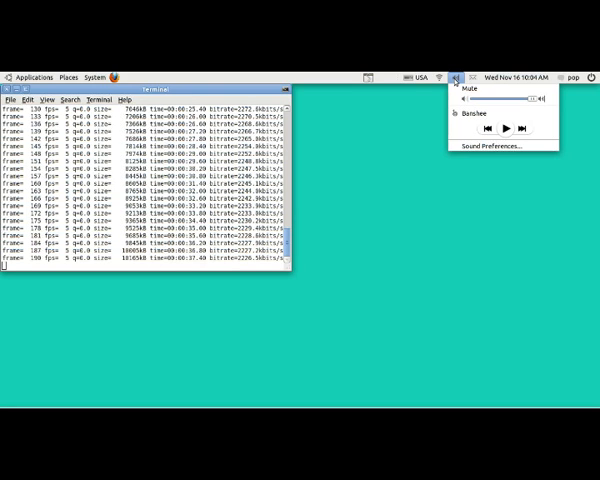
pyautogui.moveTo(496, 146)
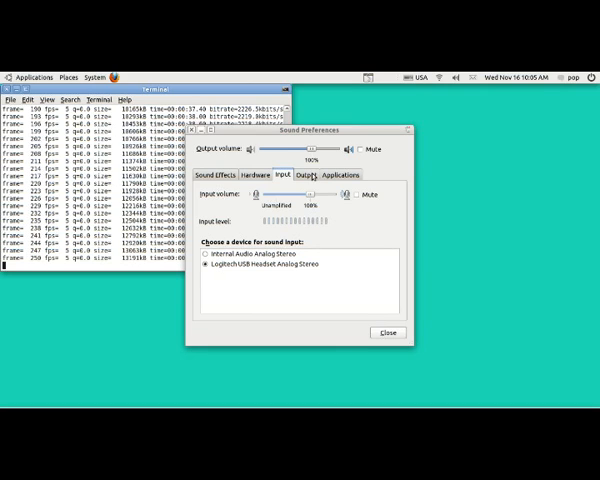
# Step: Check the Output settings, then adjust the Input recording volume slider to a new level
pyautogui.click(306, 176)
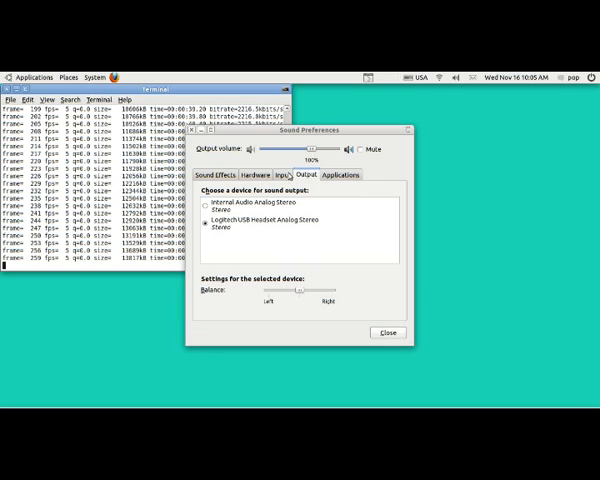
pyautogui.click(288, 174)
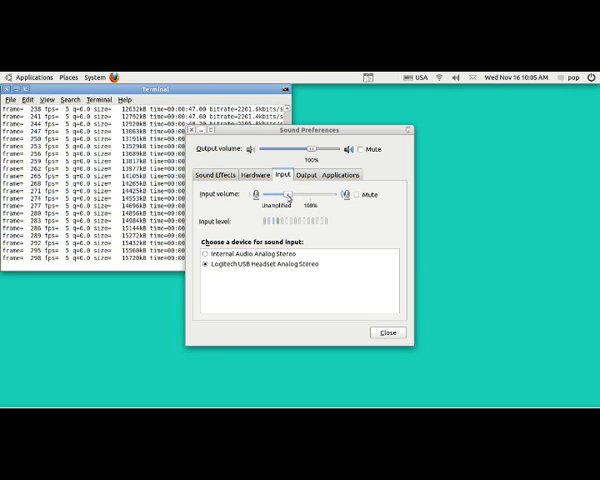
pyautogui.moveTo(290, 196); pyautogui.dragTo(256, 196)
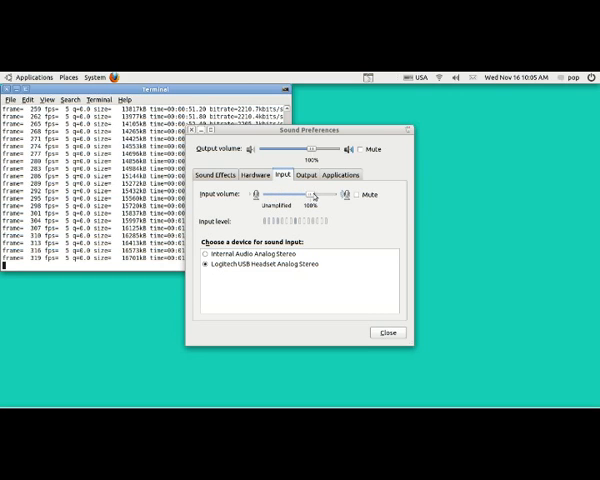
pyautogui.moveTo(312, 194); pyautogui.dragTo(338, 194)
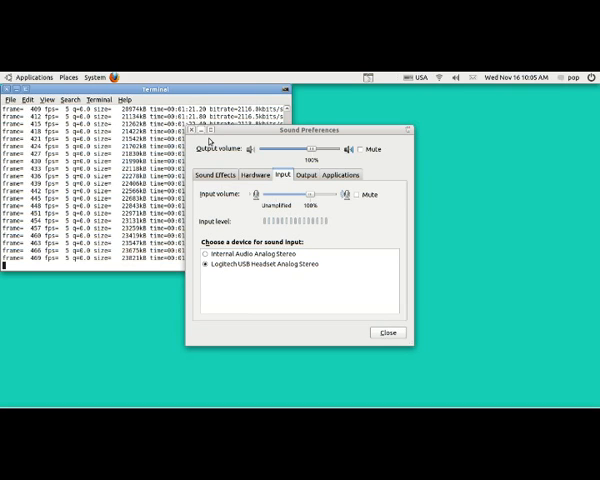
# Step: Close Sound Preferences so the desktop icons show beside the terminal
pyautogui.click(388, 332)
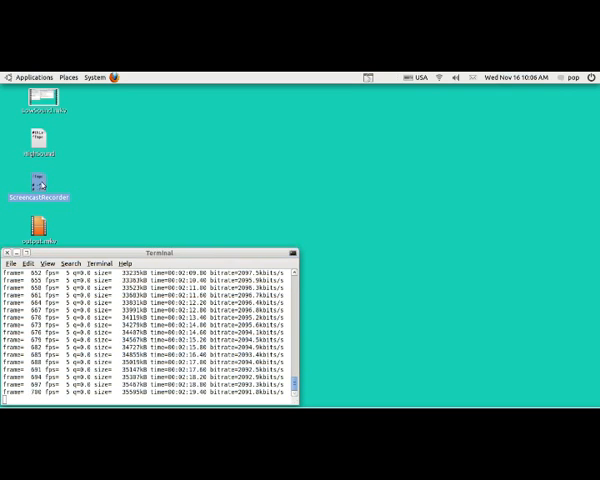
pyautogui.doubleClick(40, 184)
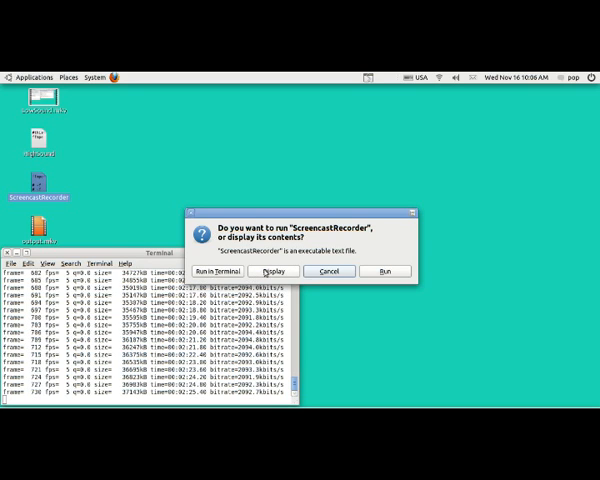
pyautogui.click(328, 270)
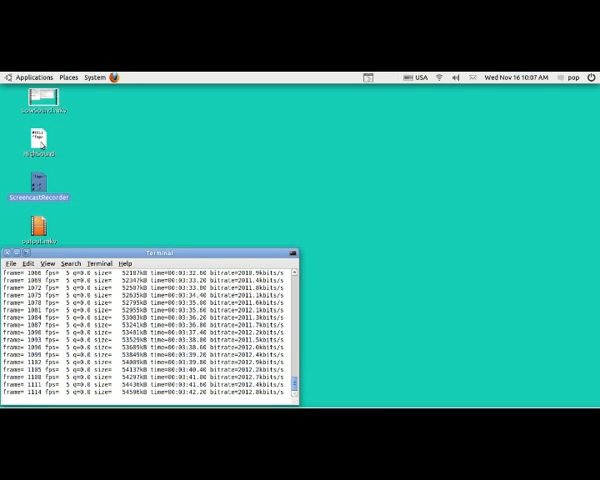
pyautogui.doubleClick(36, 148)
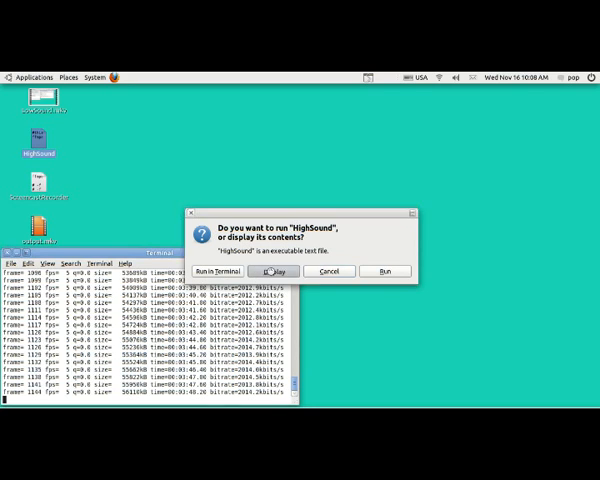
pyautogui.click(272, 272)
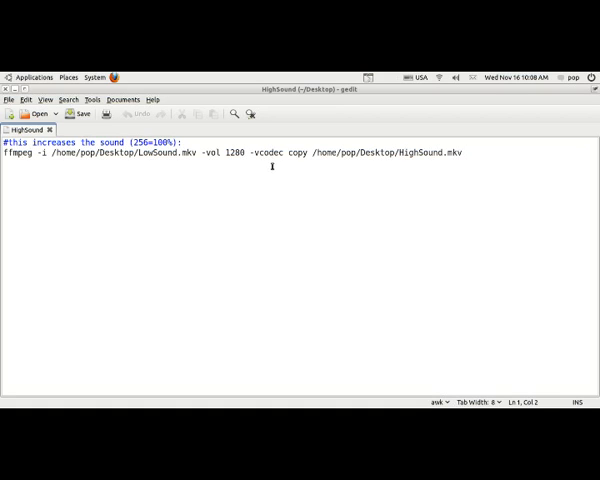
pyautogui.moveTo(332, 164)
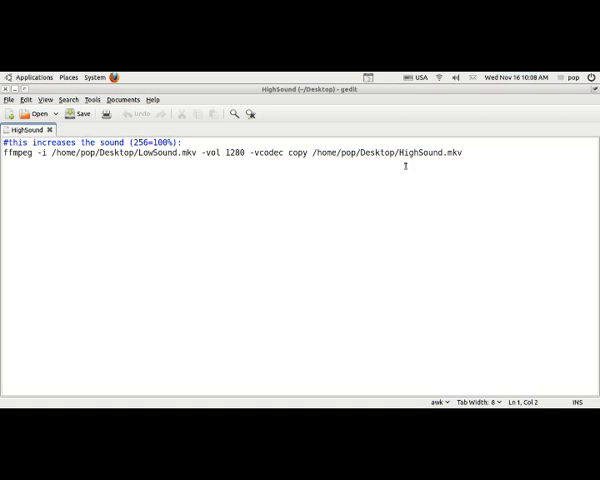
pyautogui.moveTo(416, 164)
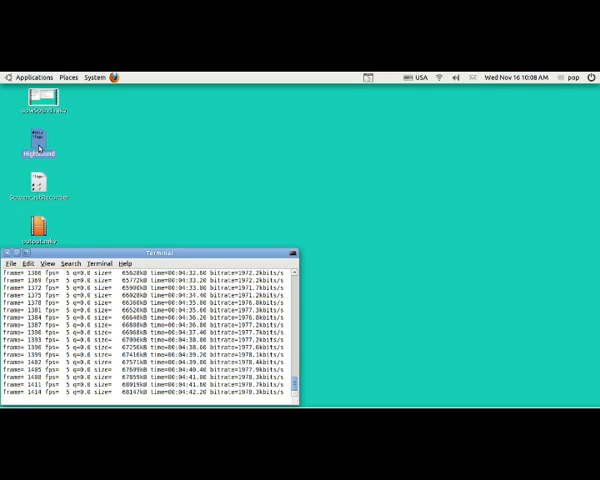
# Step: Run the HighSound script and select the newly created HighSound.mkv on the desktop
pyautogui.doubleClick(36, 144)
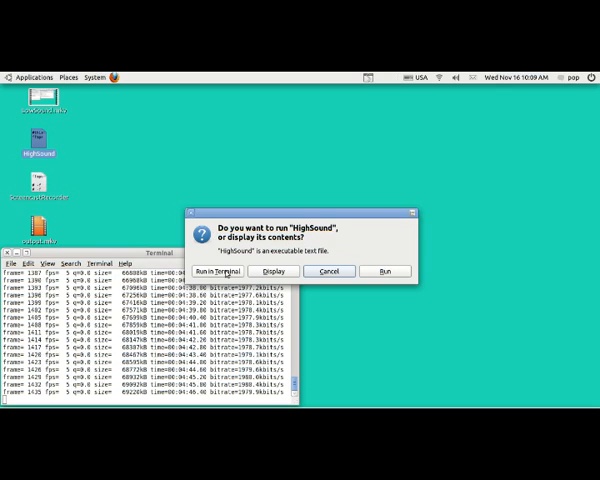
pyautogui.click(224, 272)
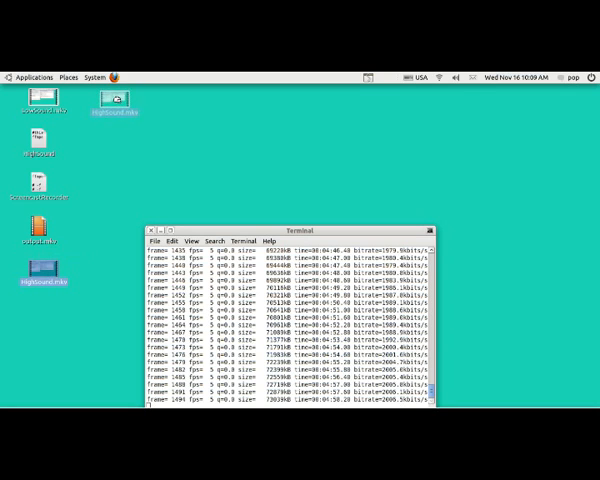
pyautogui.click(108, 104)
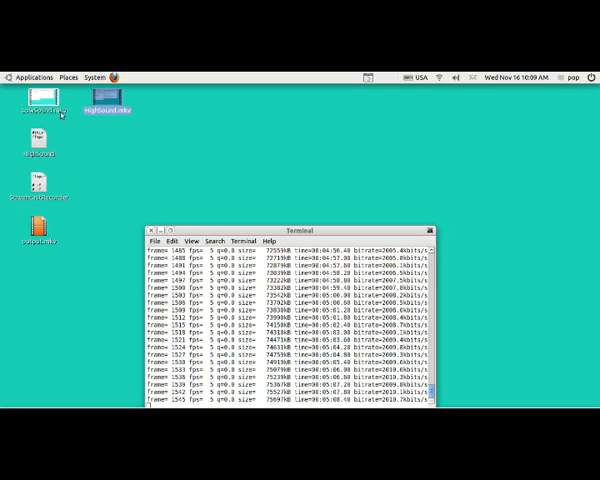
pyautogui.click(102, 100)
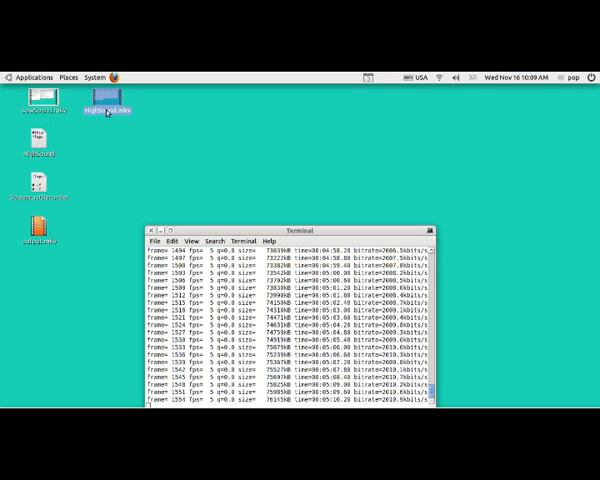